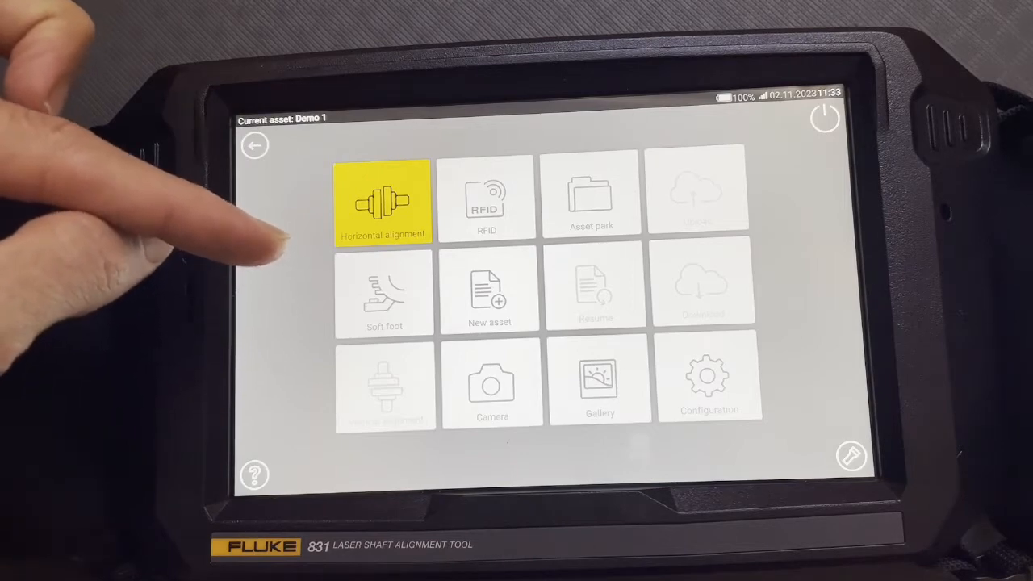
mouse_move(243, 243)
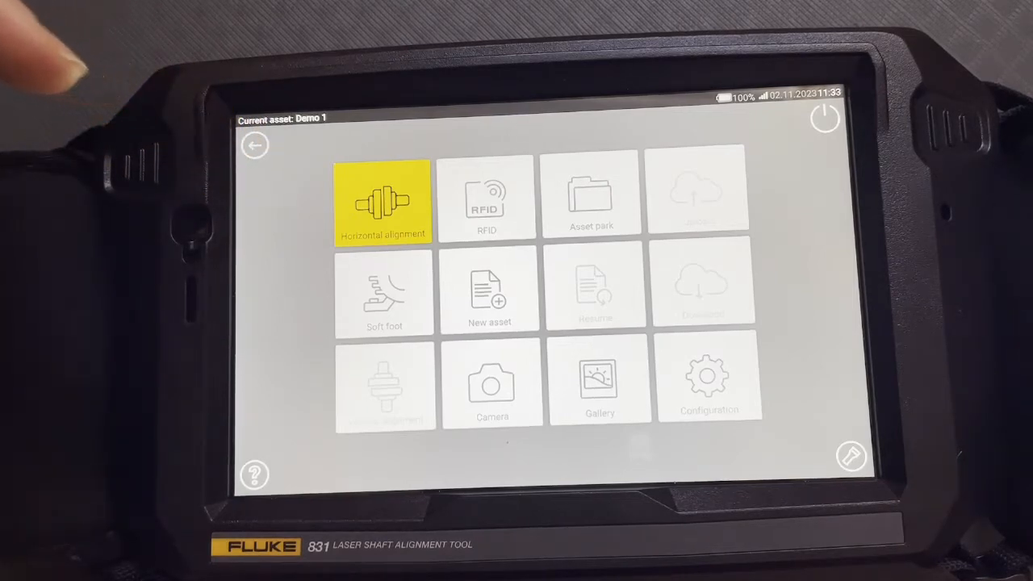
mouse_move(121, 145)
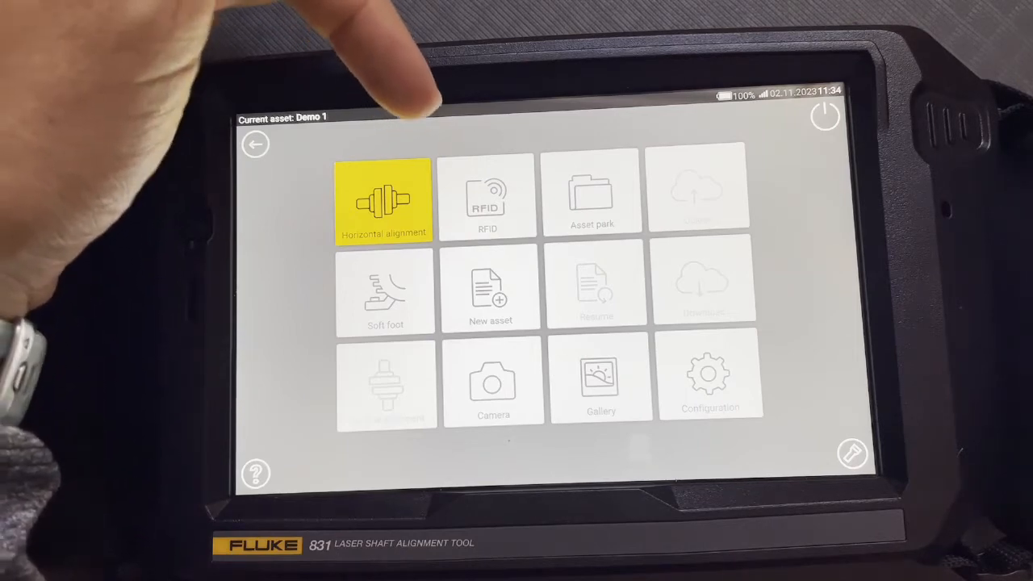
mouse_move(387, 96)
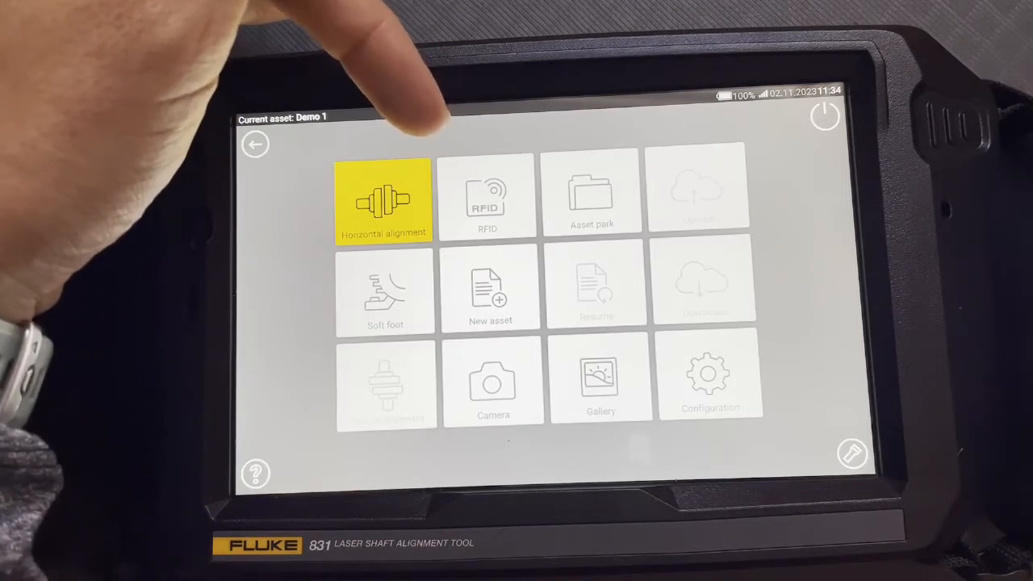
mouse_move(395, 97)
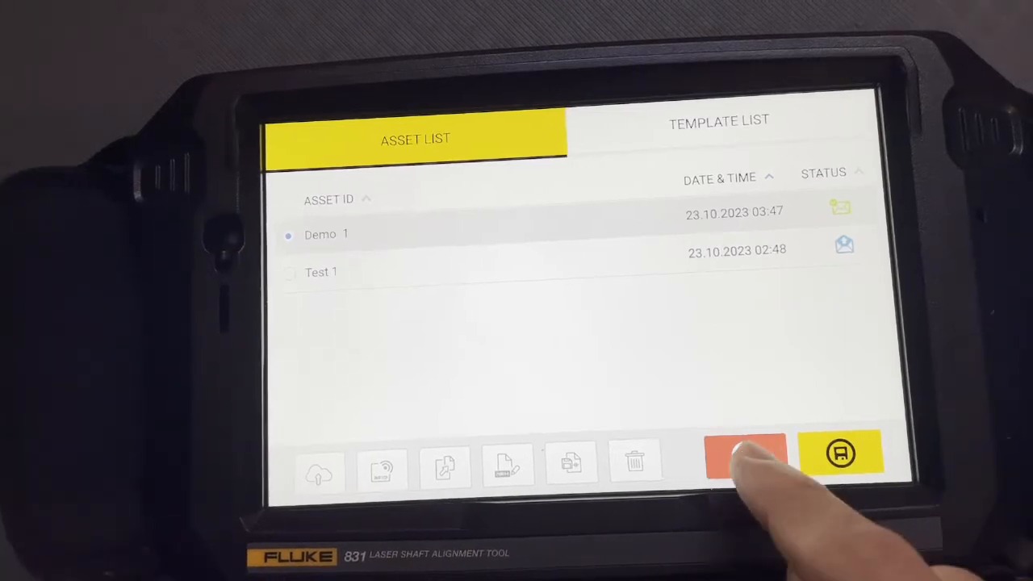
Browse the stored rig photos in Gallery and return to the main menu with Demo 1 current
left_click(744, 453)
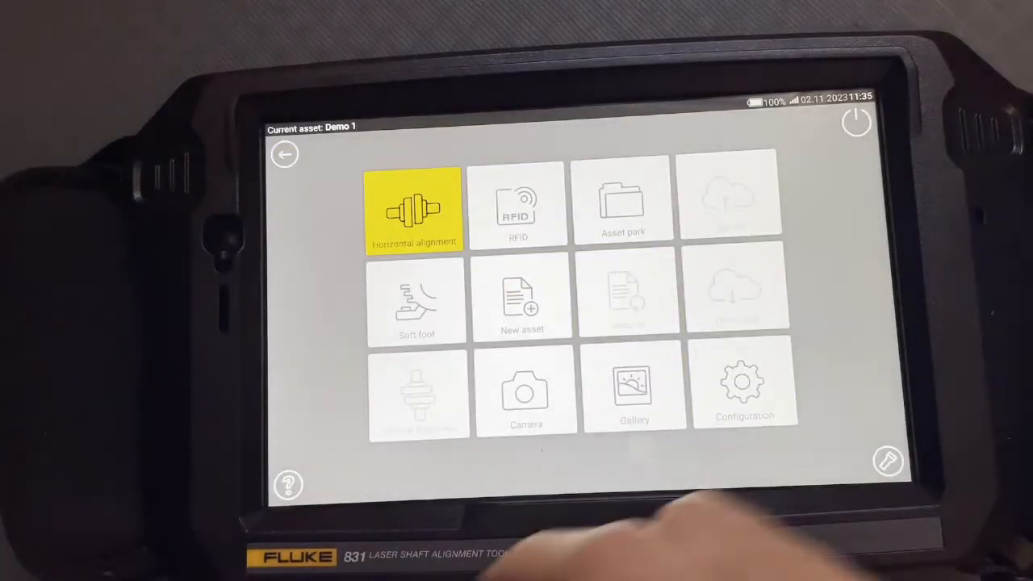
left_click(634, 392)
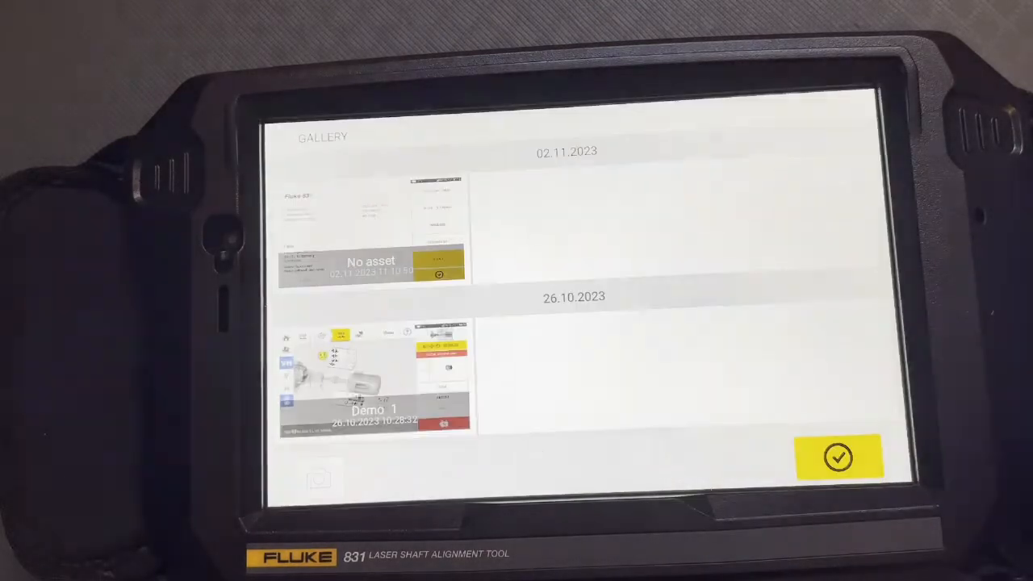
scroll("down", 3)
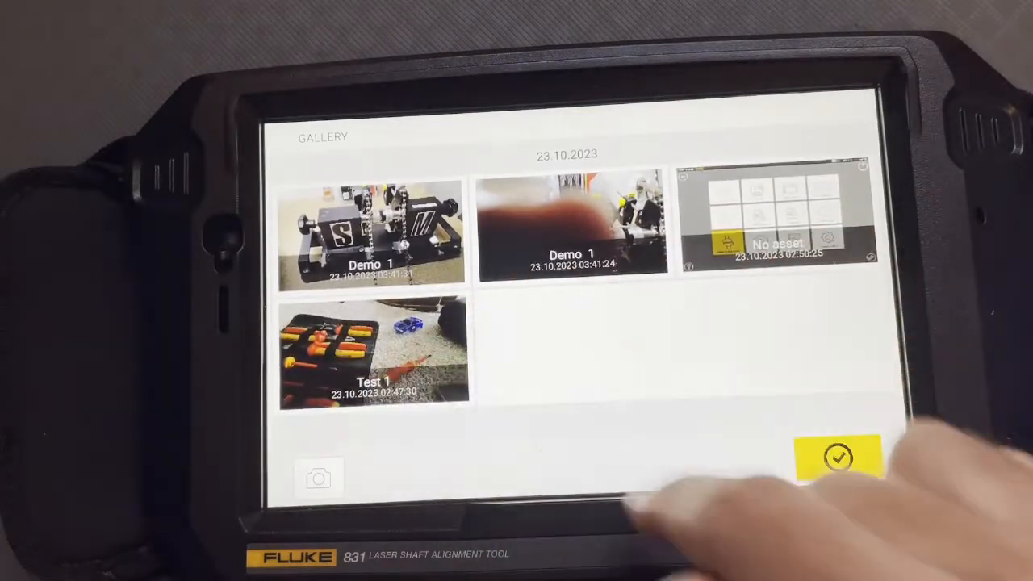
left_click(838, 458)
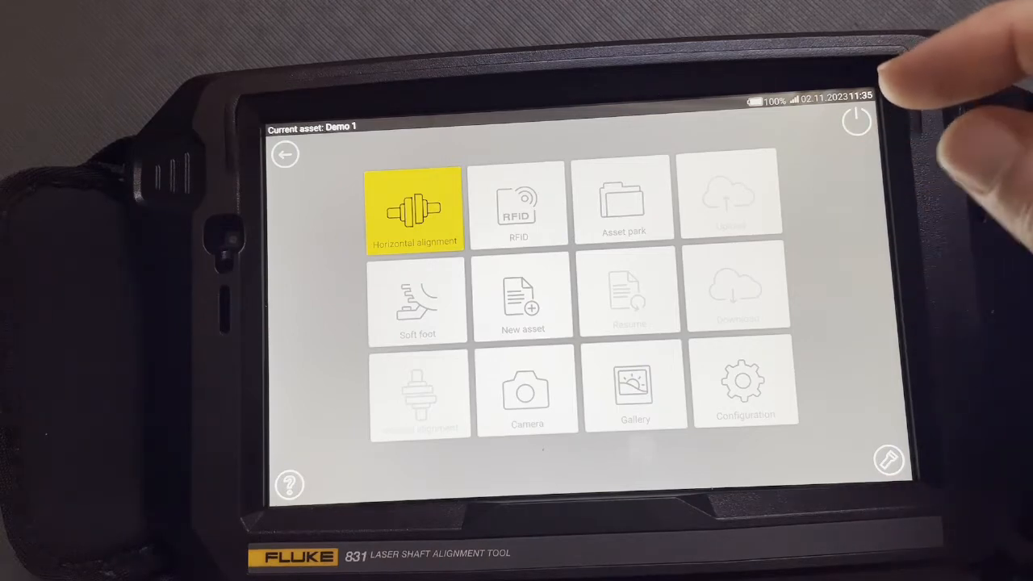
mouse_move(928, 145)
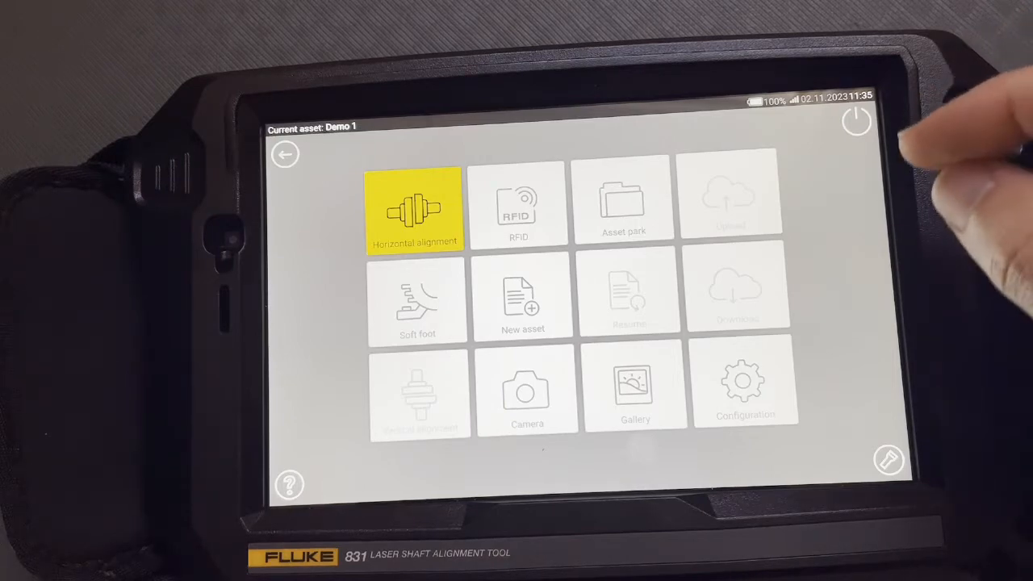
mouse_move(928, 202)
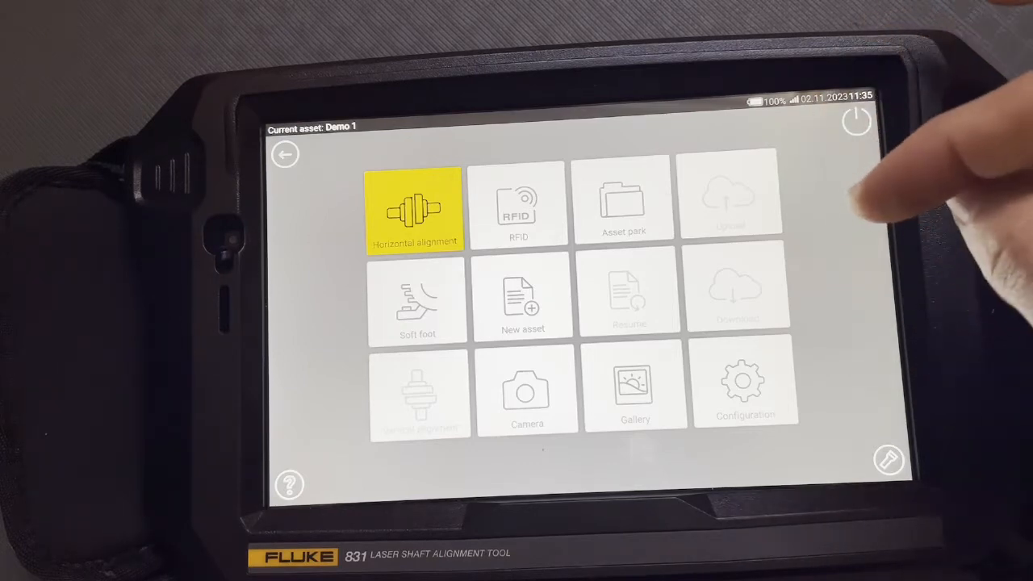
mouse_move(929, 89)
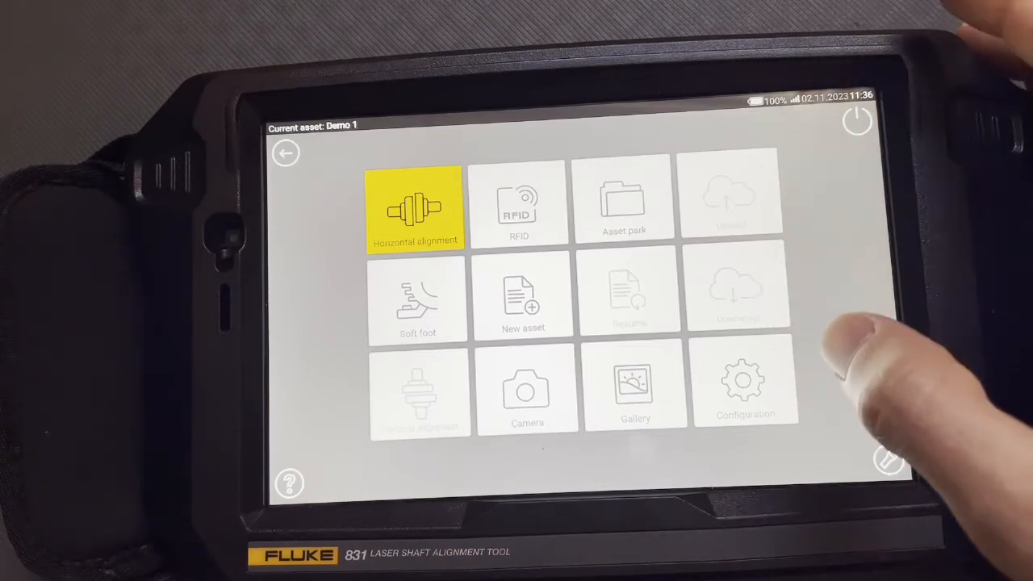
left_click(745, 392)
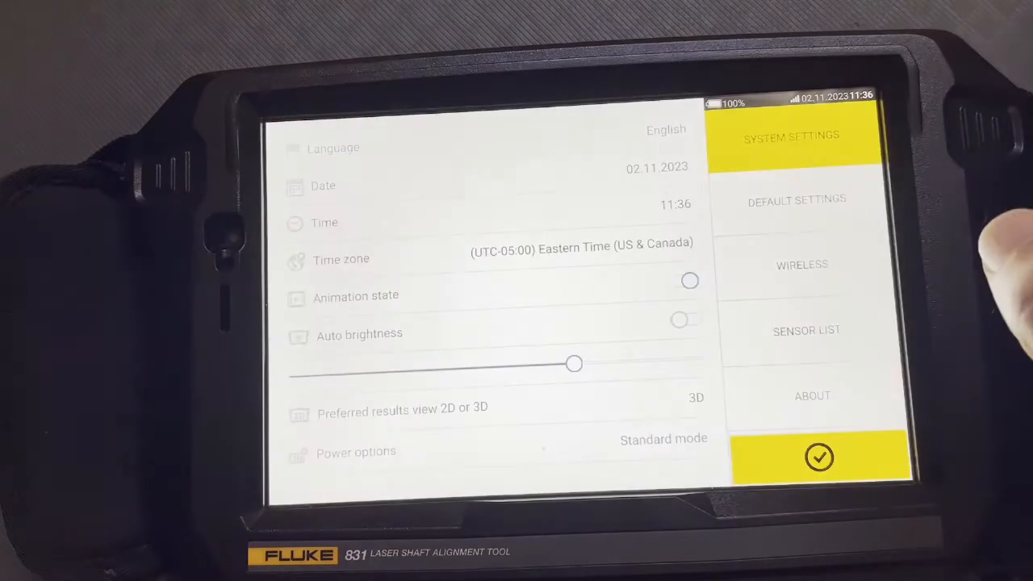
left_click(819, 458)
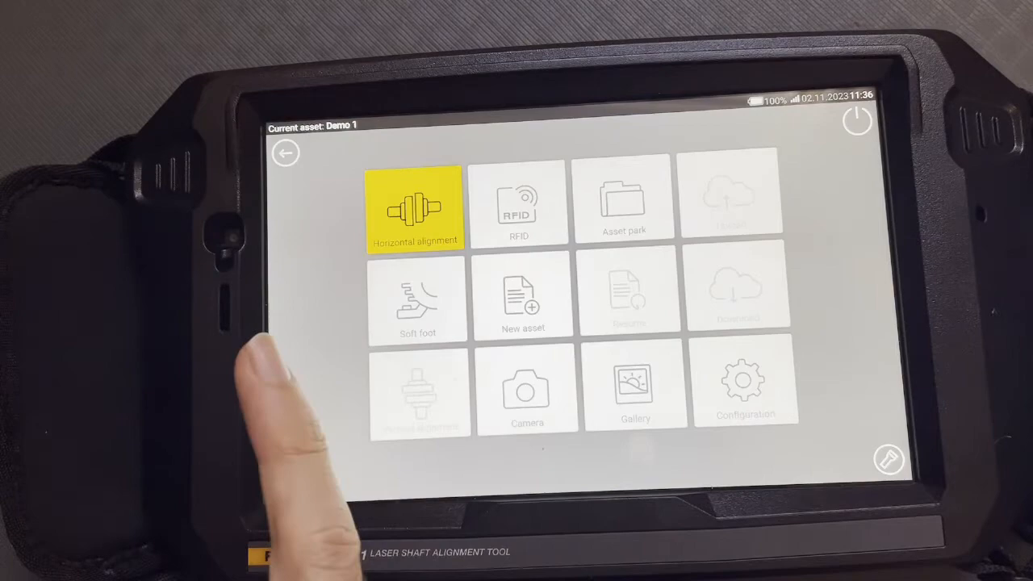
Review Demo 1's horizontal alignment results and machine dimensions, then start a report
left_click(416, 205)
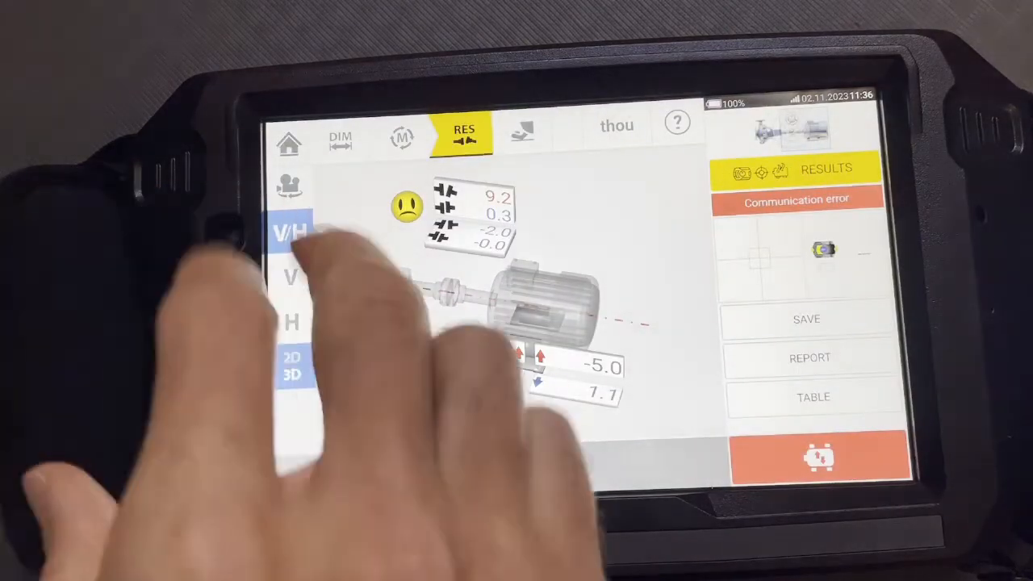
left_click(339, 133)
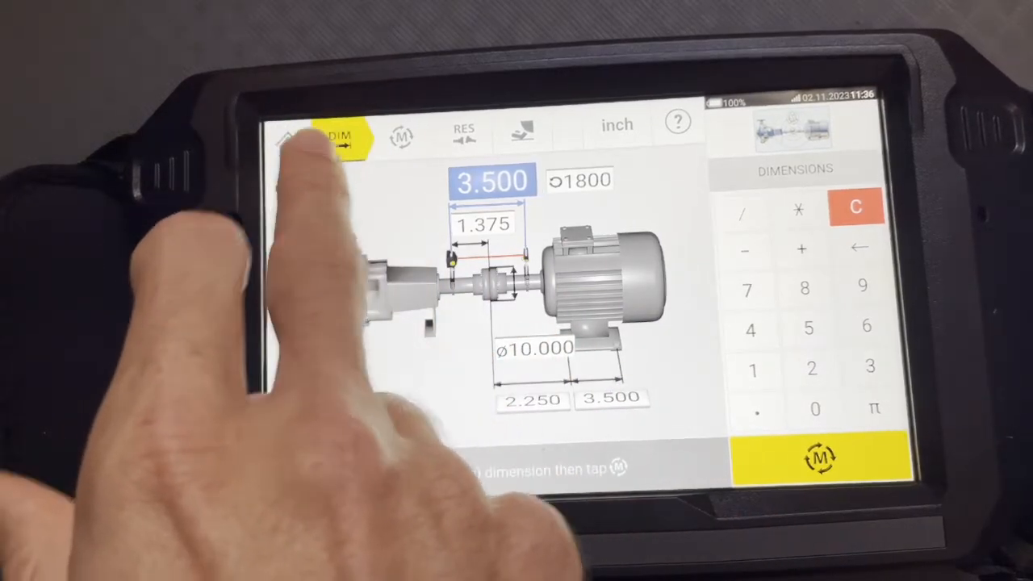
left_click(464, 133)
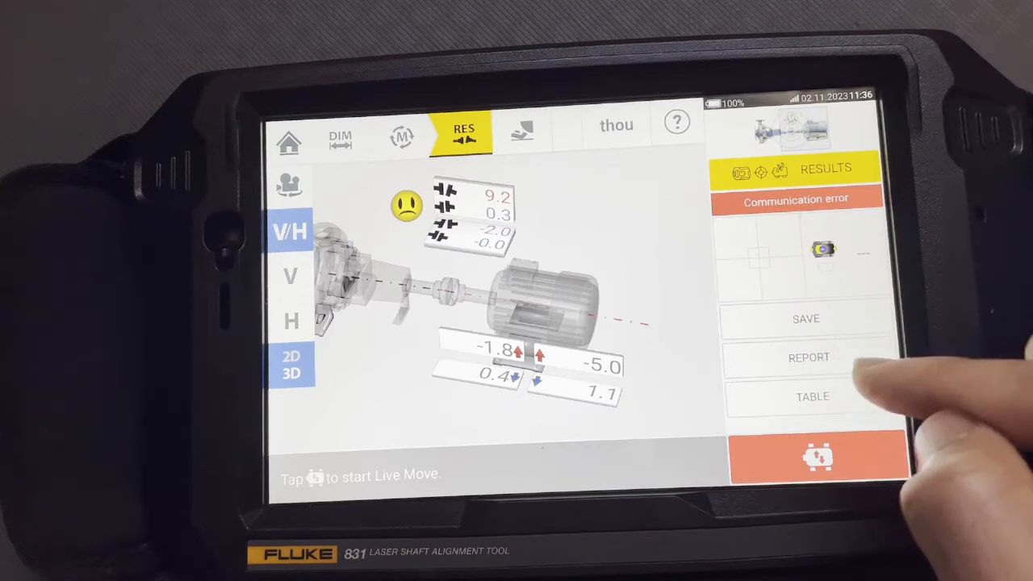
left_click(808, 357)
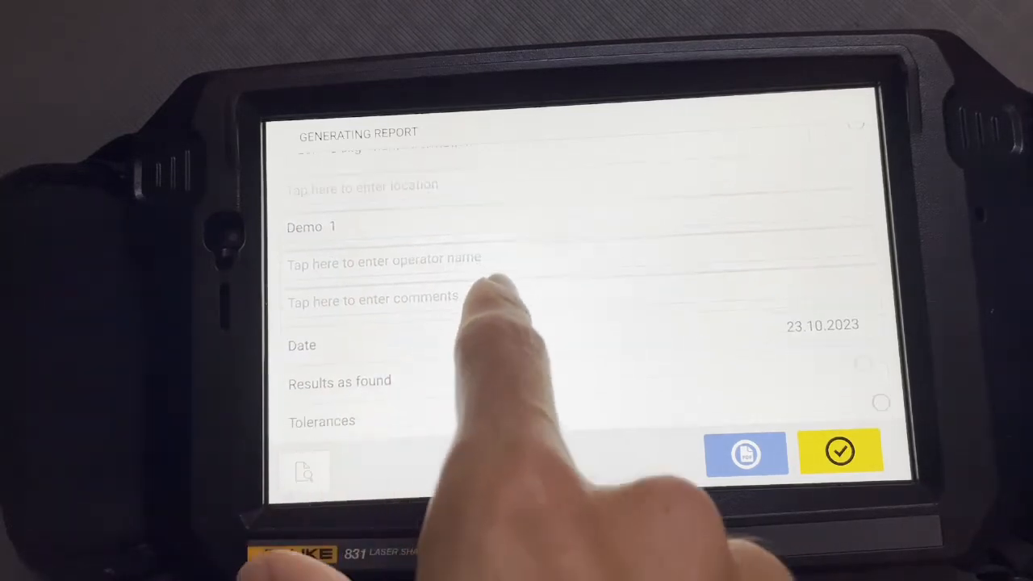
Scroll the Generating Report options to see tolerances, soft foot, signature and images sections
scroll("down", 3)
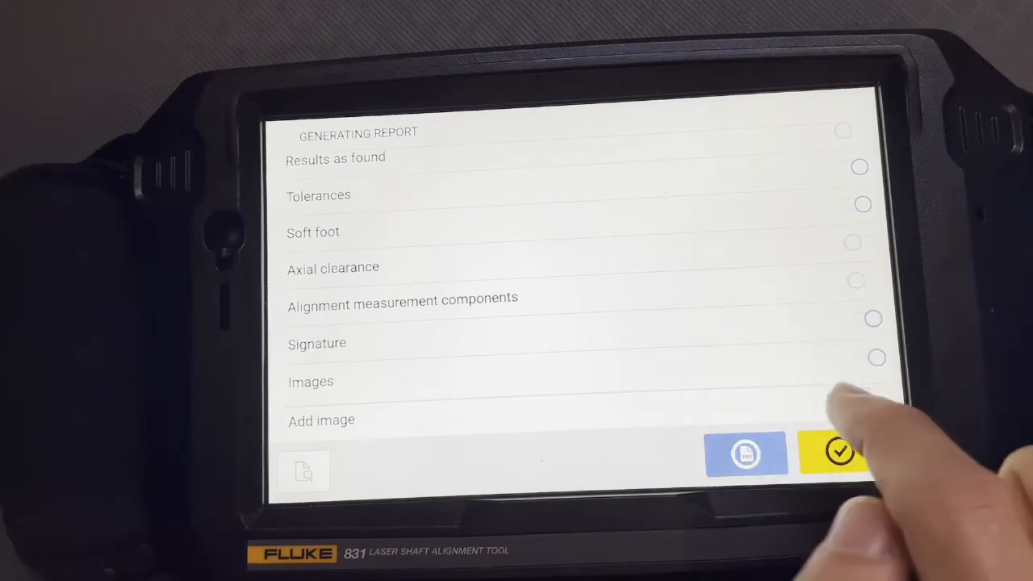
Attach the first Demo 1 rig photo to the report and bring up its preview
left_click(321, 420)
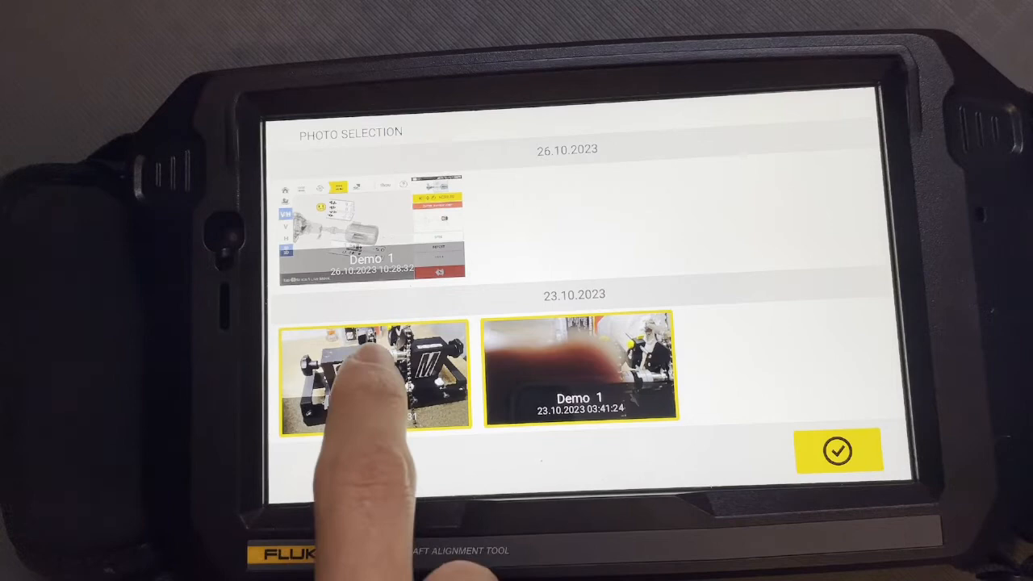
left_click(373, 375)
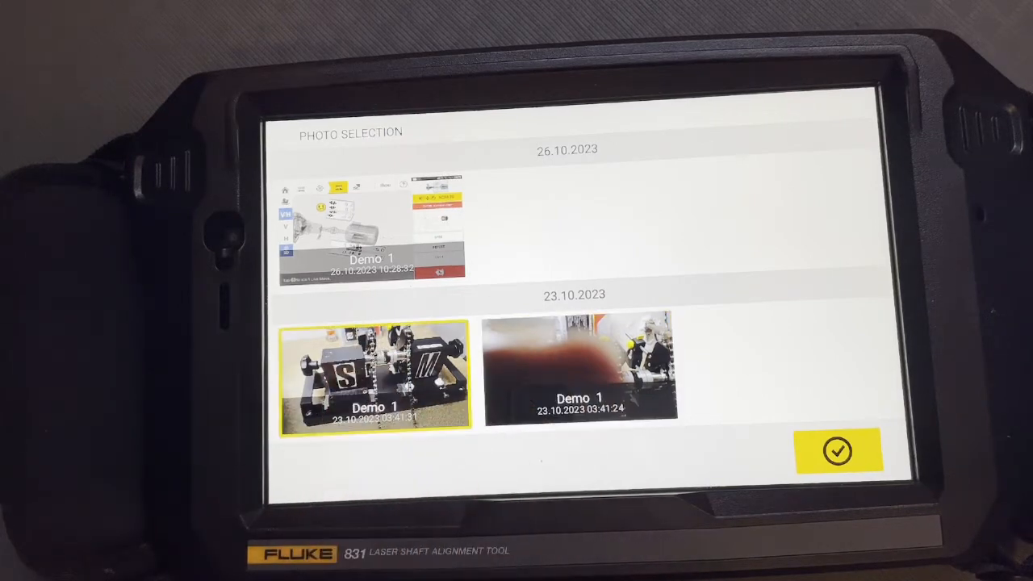
left_click(837, 450)
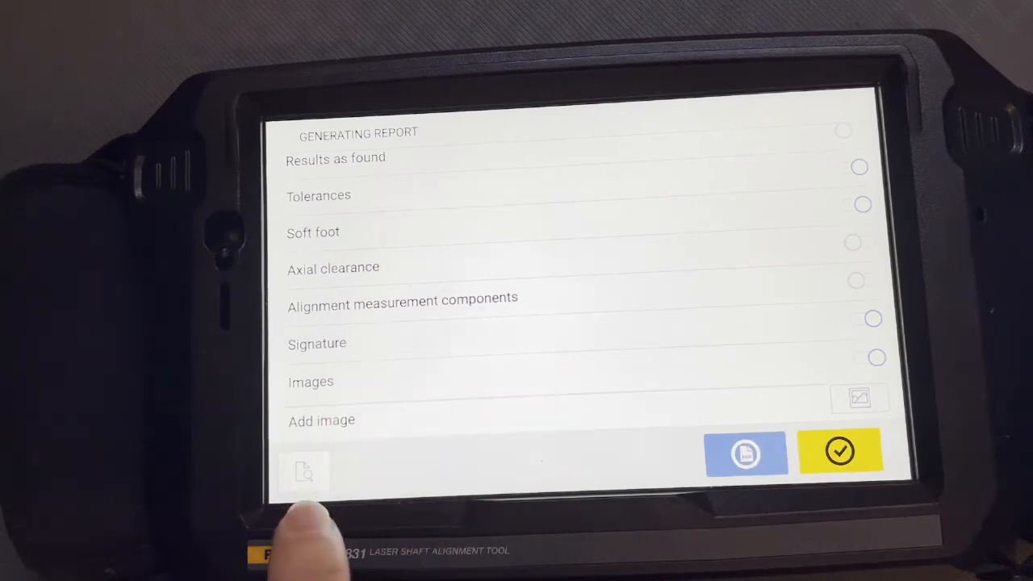
left_click(839, 450)
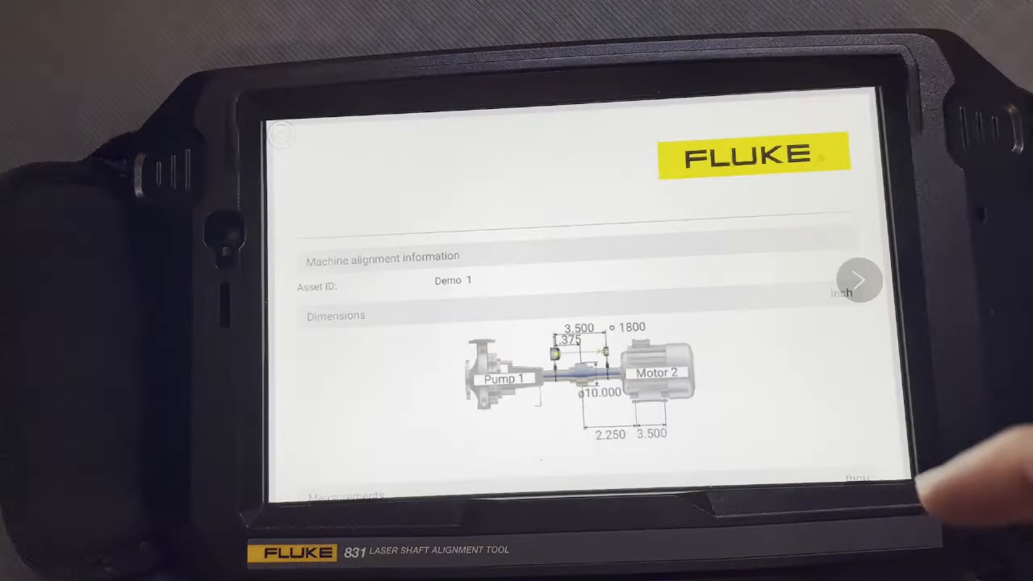
Page through the preview's Measurements, Tolerances and Signature pages, then leave the preview
scroll("down", 3)
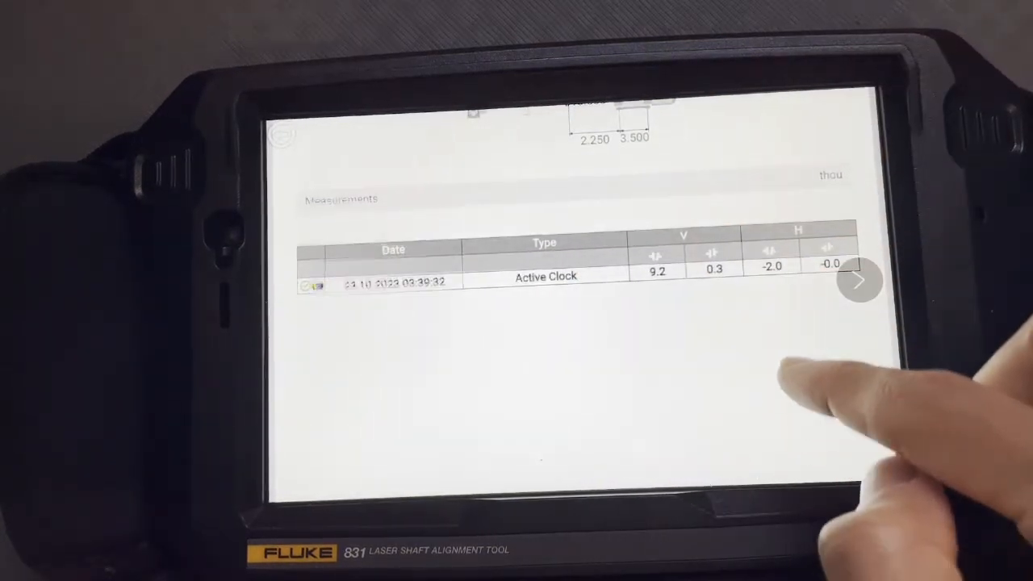
left_click(859, 281)
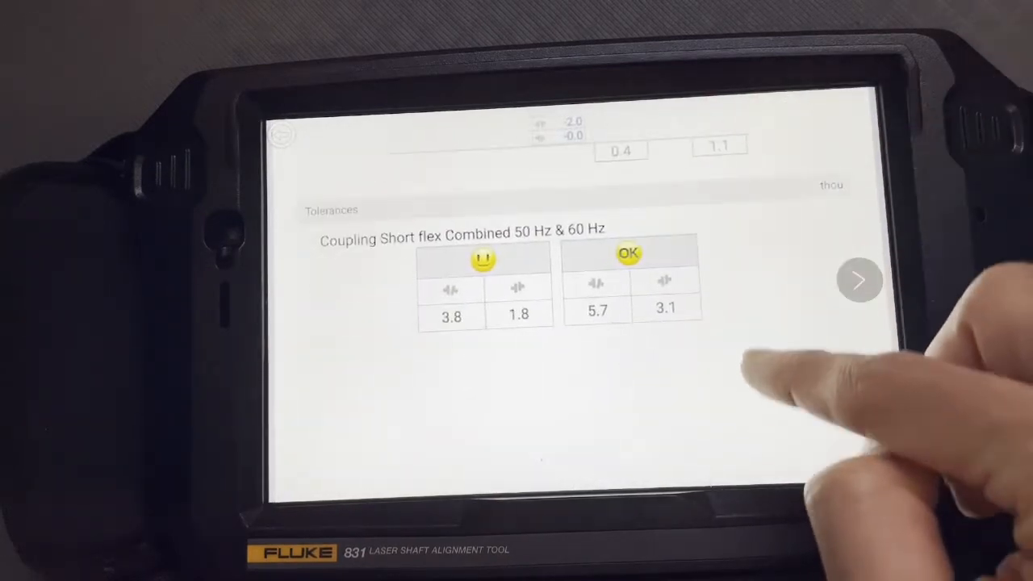
left_click(860, 280)
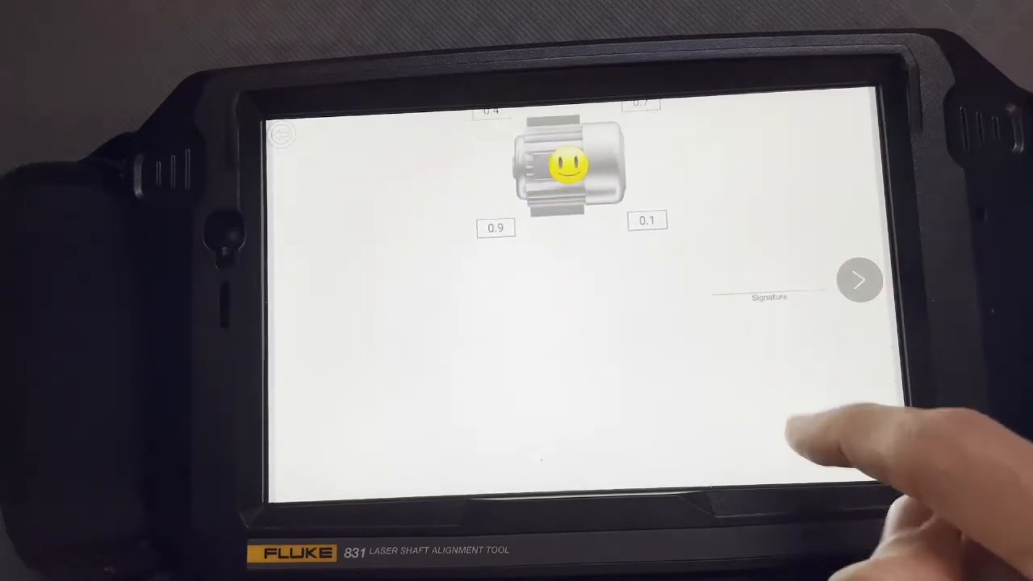
left_click(859, 280)
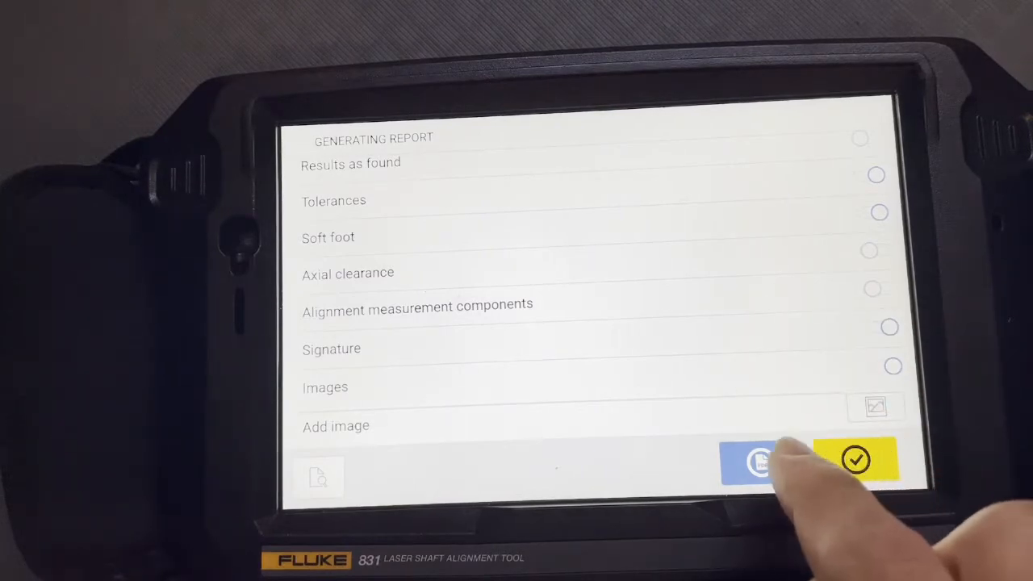
Create the Demo 1 alignment report as a PDF file
left_click(855, 460)
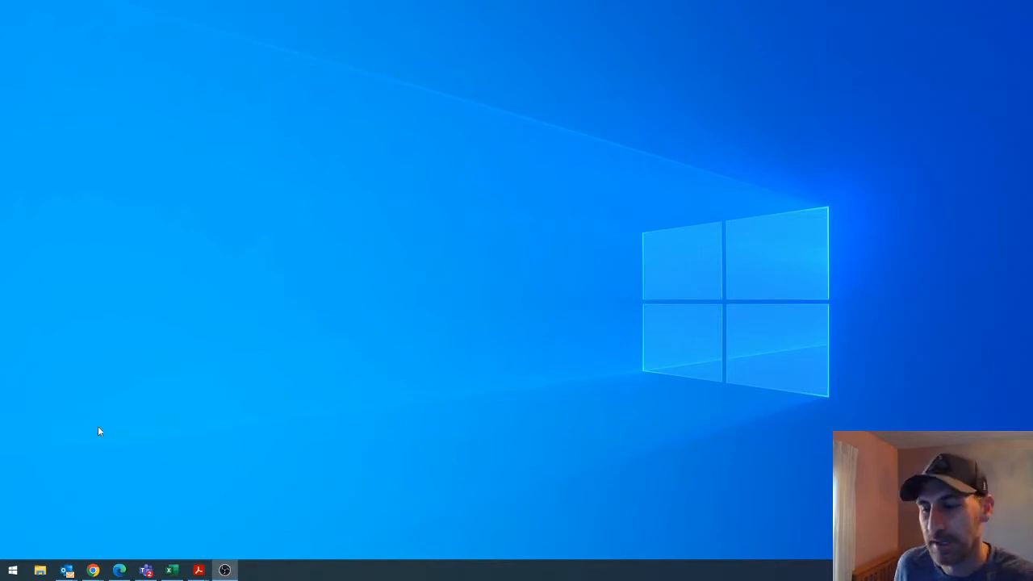
Navigate to the Fluke831 device's Internal storage in File Explorer
left_click(40, 570)
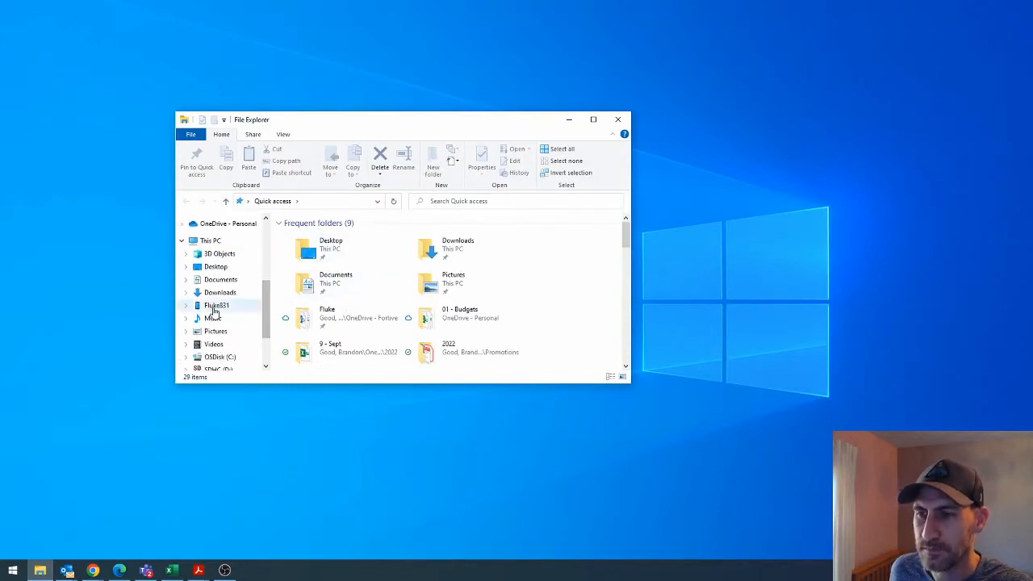
left_click(217, 305)
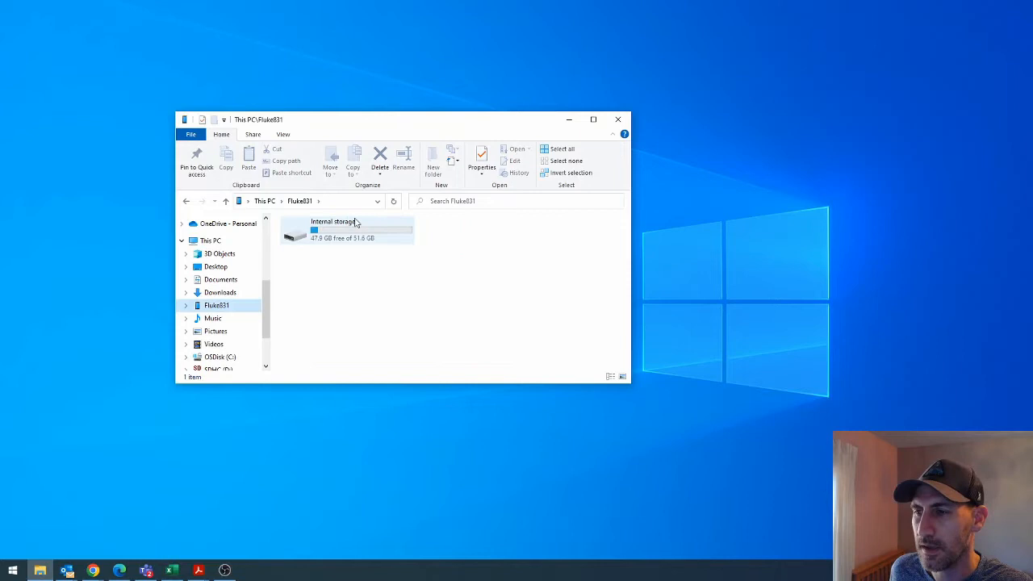
double_click(335, 229)
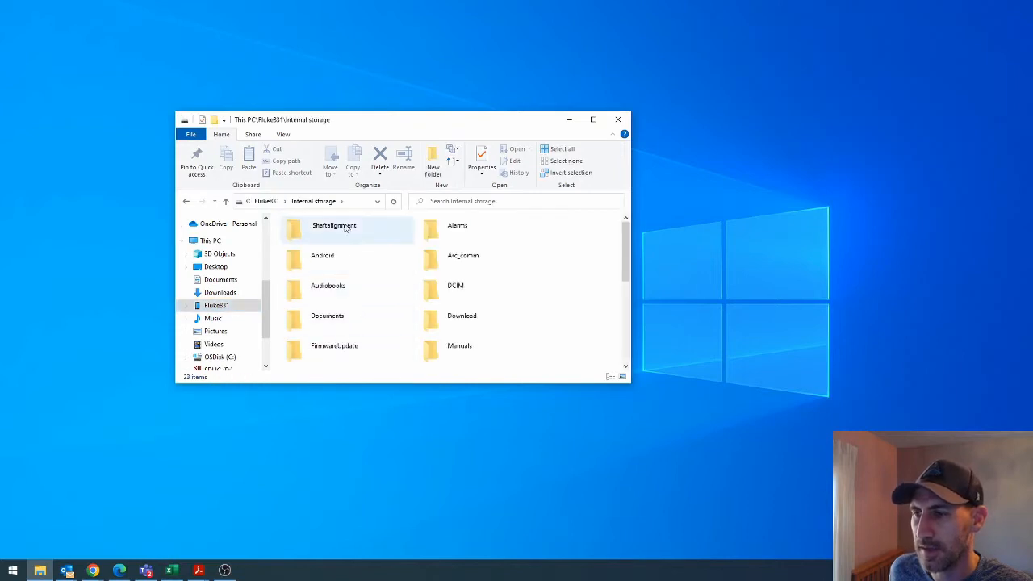
mouse_move(532, 301)
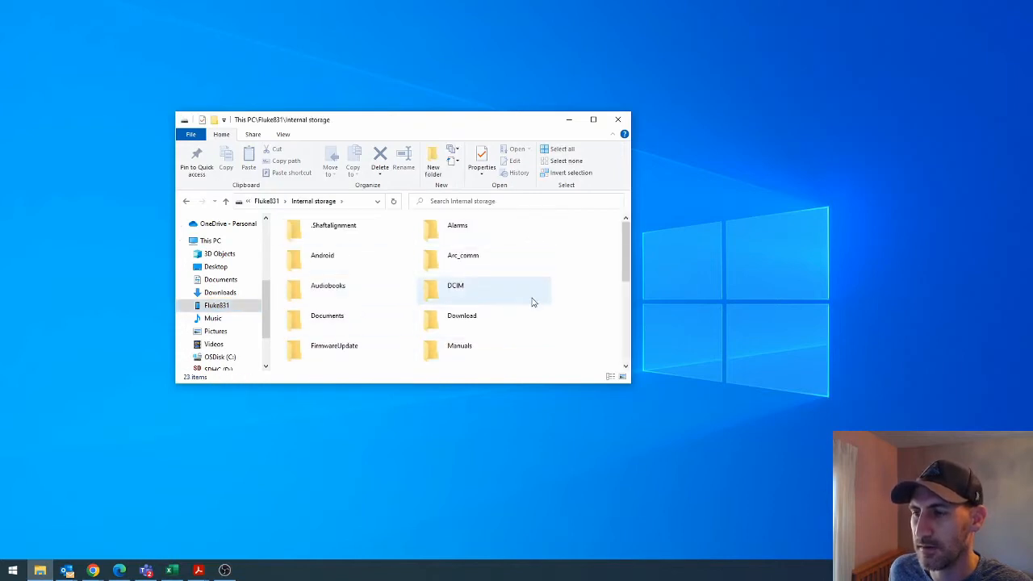
scroll("down", 3)
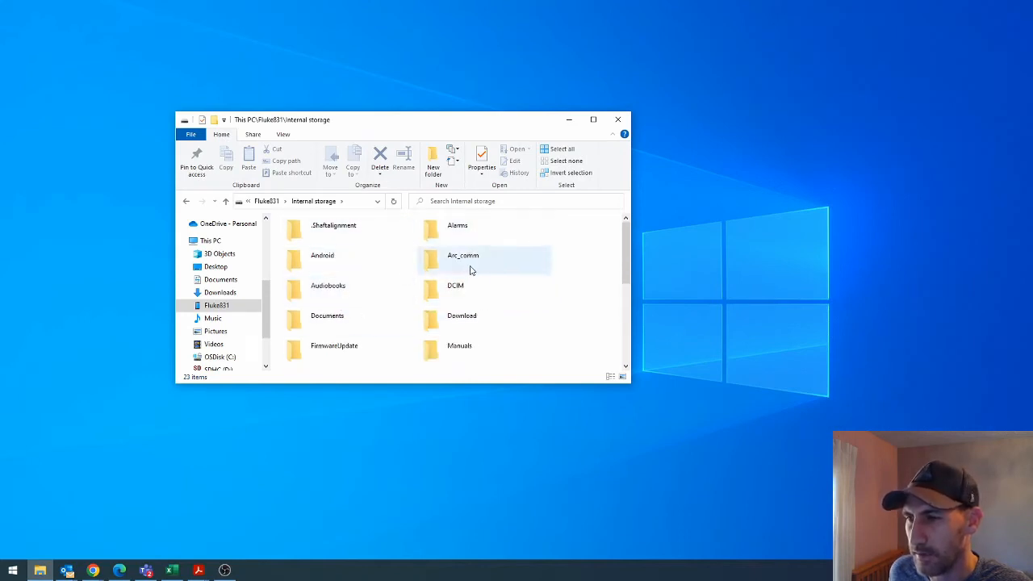
mouse_move(484, 320)
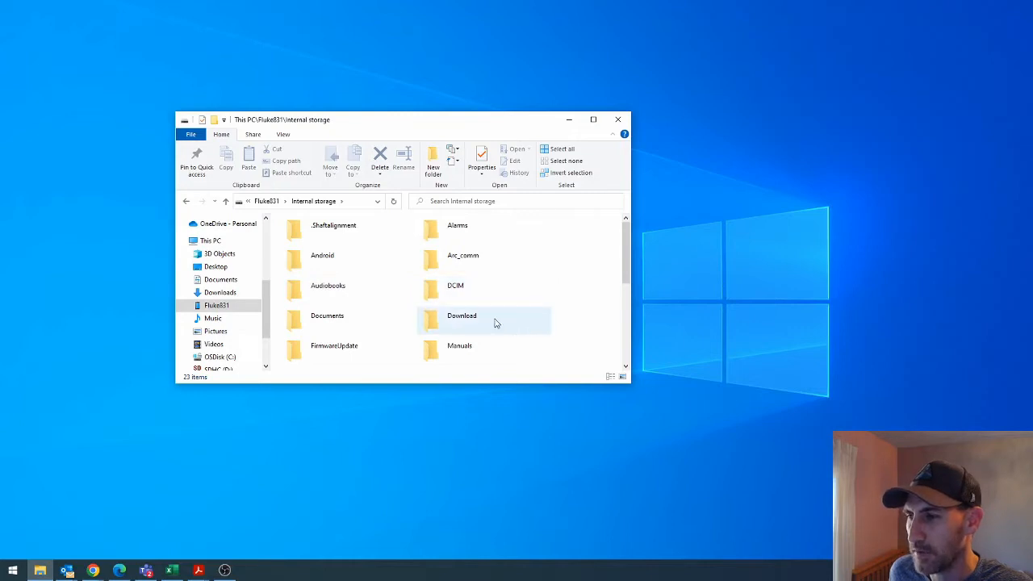
Go into the Media folder and its Reports folder listing the Demo 1 PDFs
double_click(461, 316)
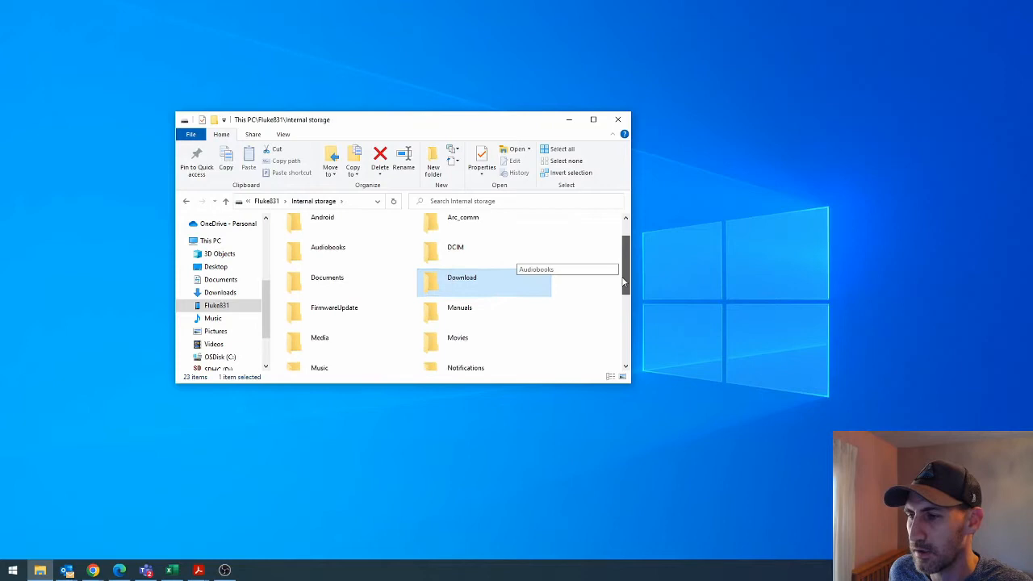
scroll("down", 3)
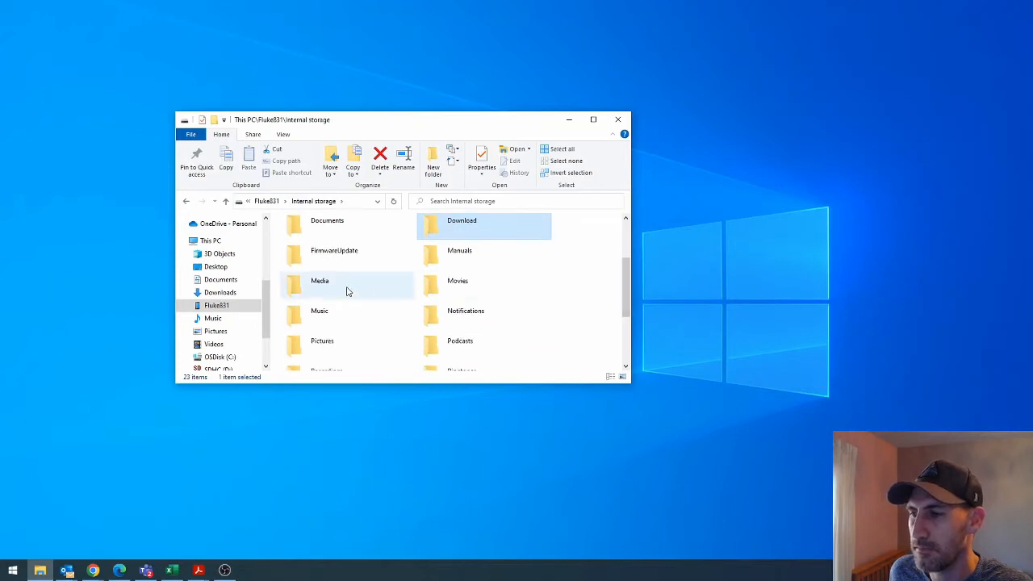
double_click(320, 280)
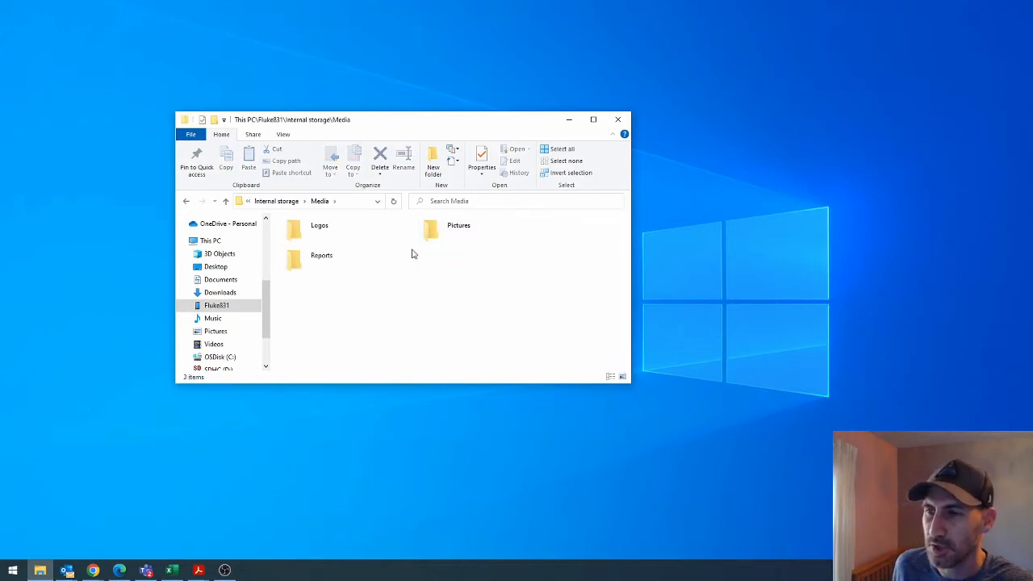
double_click(321, 255)
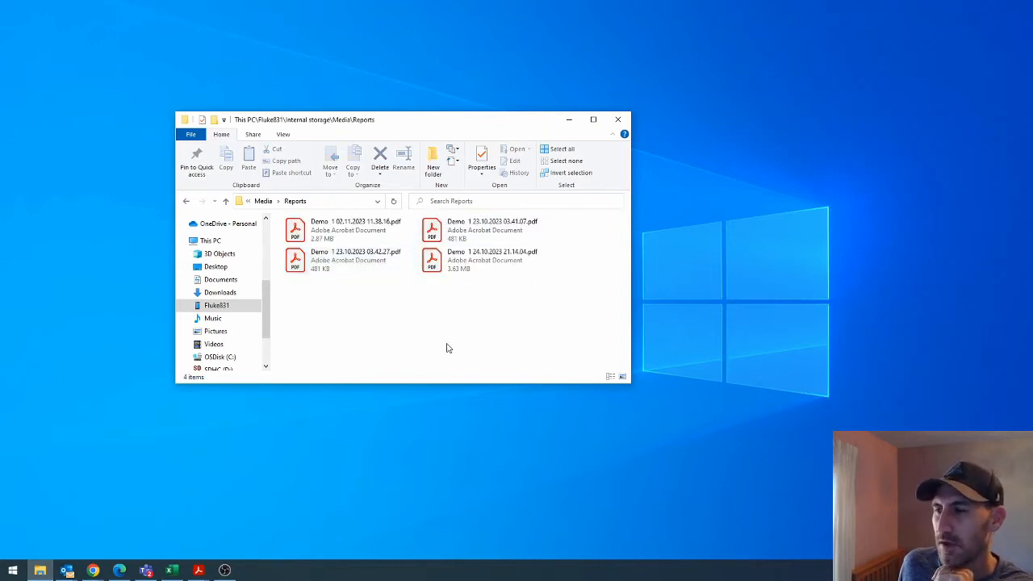
mouse_move(521, 326)
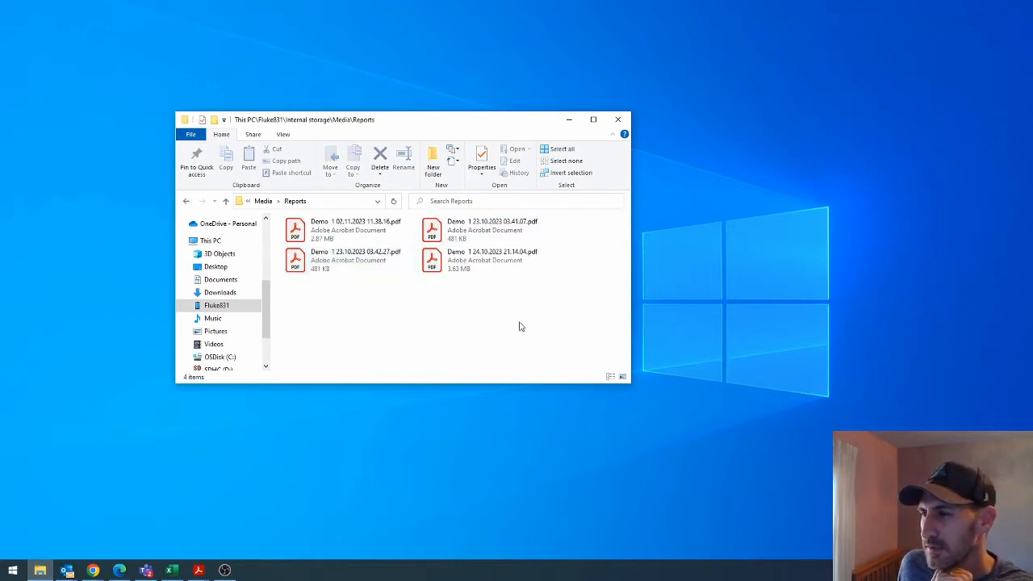
Open Demo 1 02.11.2023 11.38.16.pdf in Acrobat Reader
left_click(348, 260)
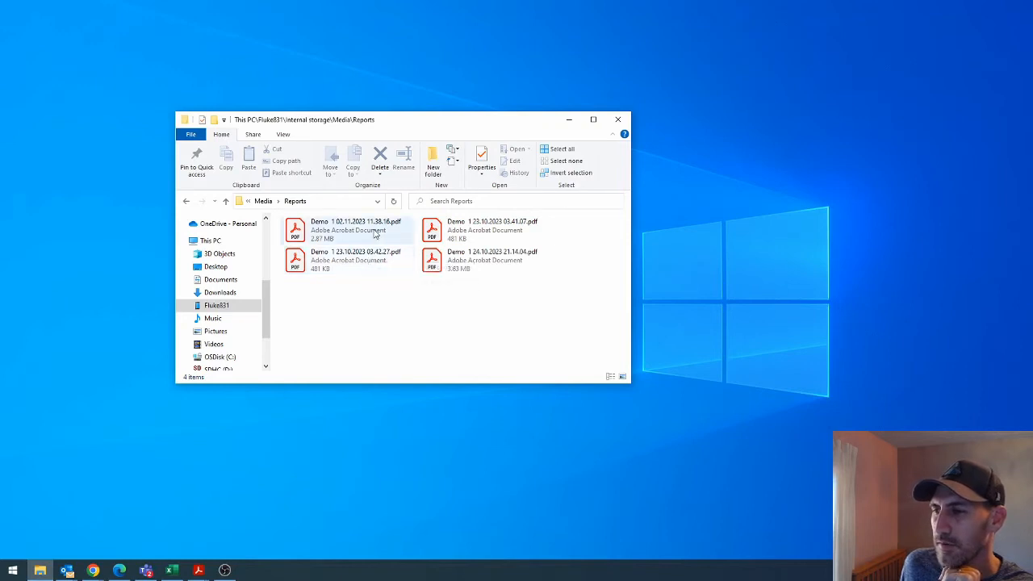
mouse_move(355, 230)
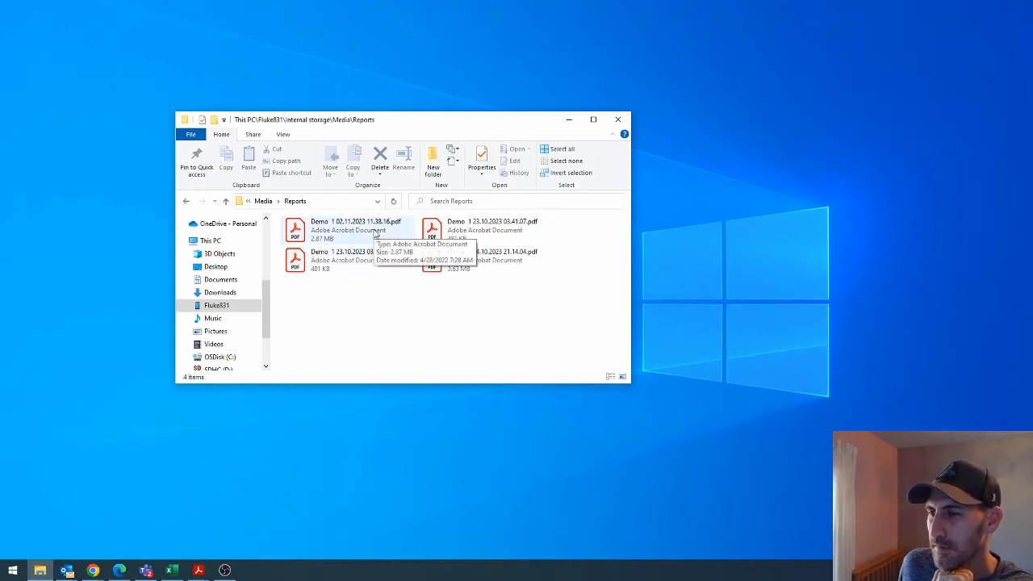
double_click(318, 229)
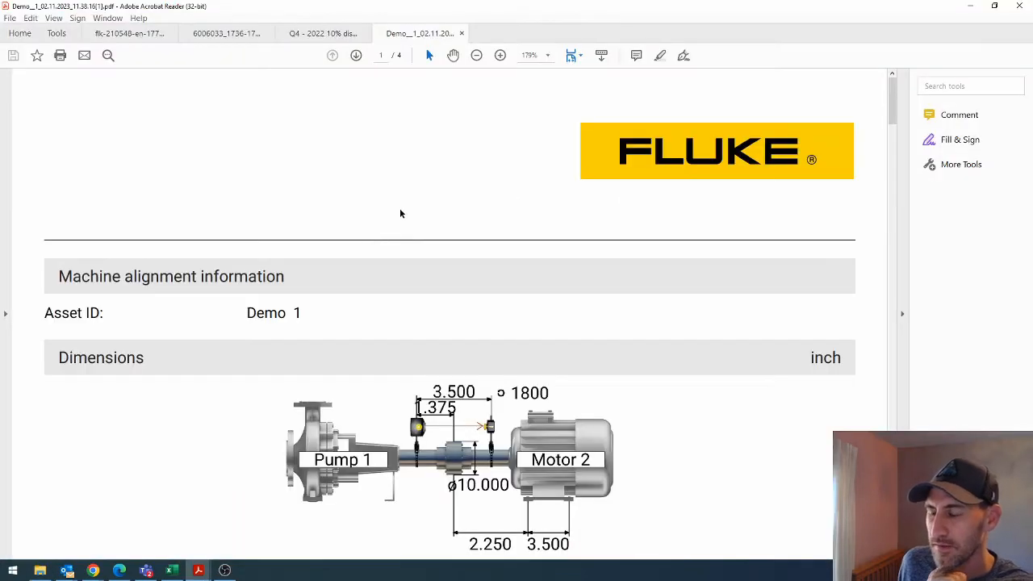
Close the Q4 2022 10% discount tab, dismissing its save prompt
scroll("down", 3)
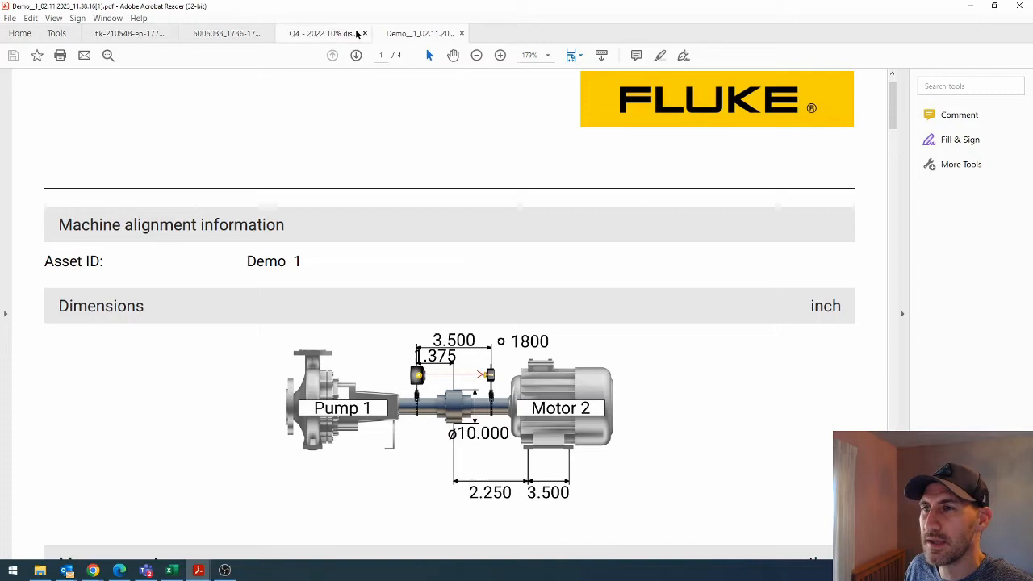
left_click(364, 33)
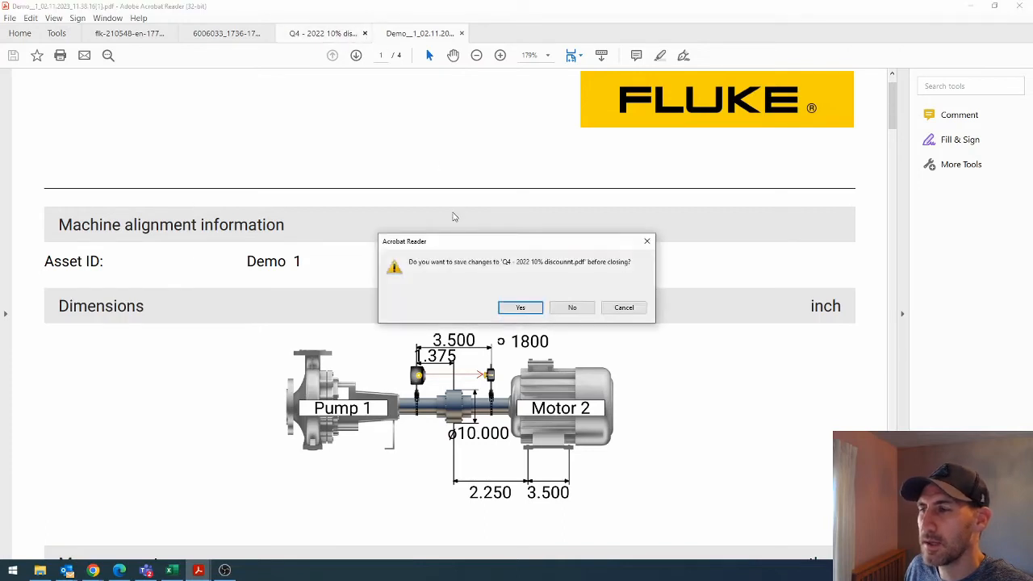
left_click(571, 308)
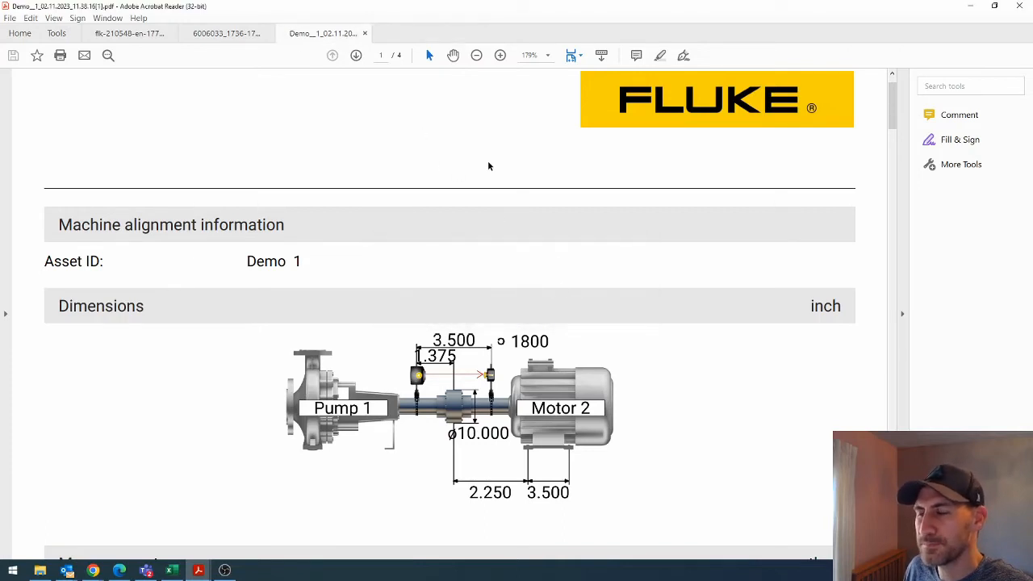
scroll("down", 3)
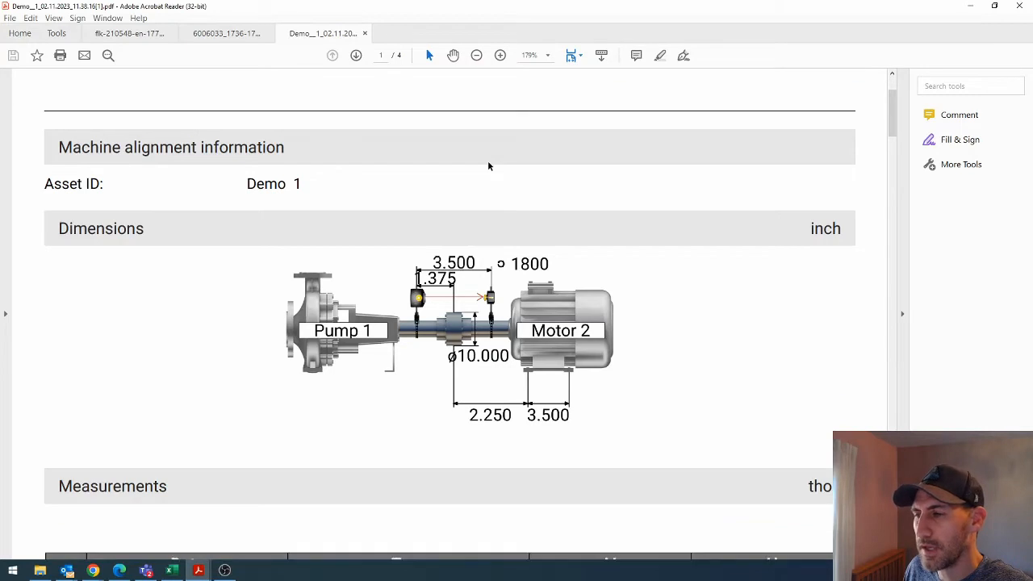
scroll("down", 3)
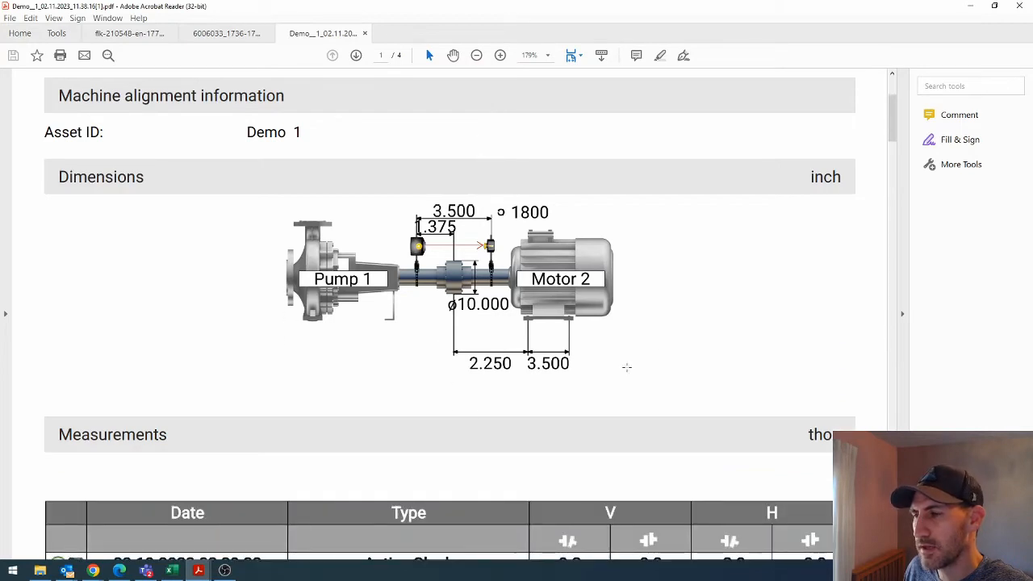
scroll("down", 3)
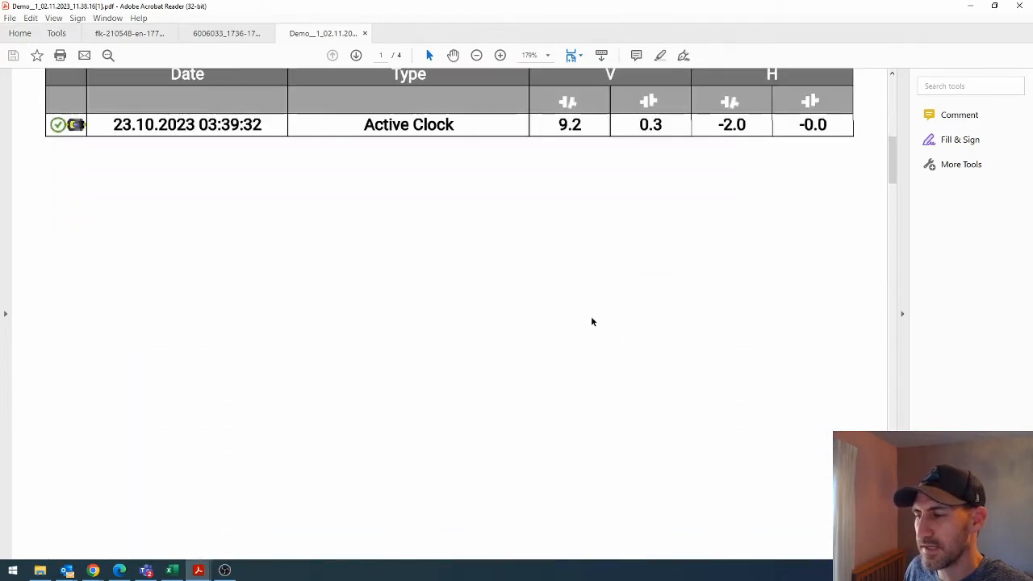
scroll("down", 3)
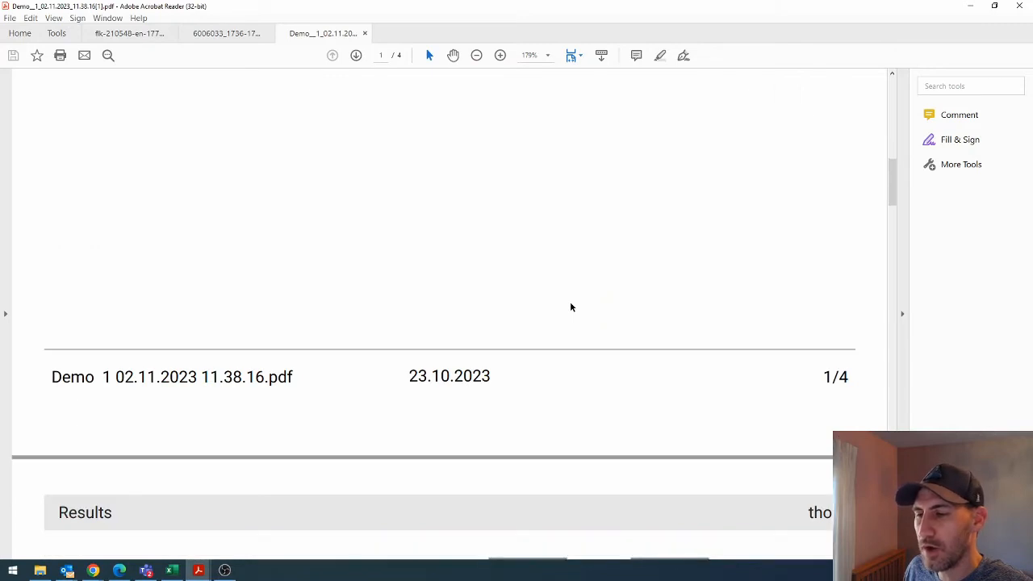
scroll("down", 3)
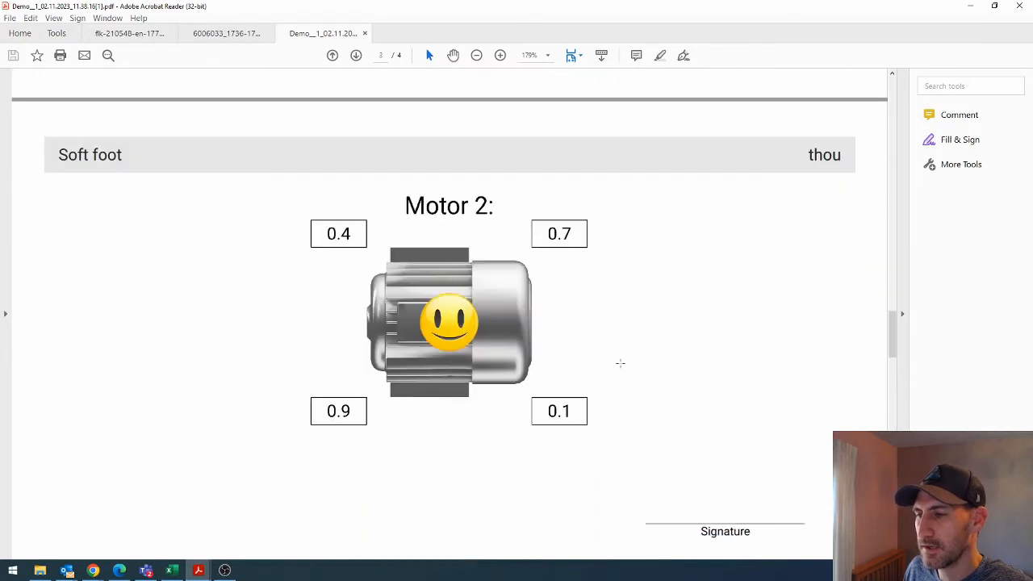
scroll("down", 3)
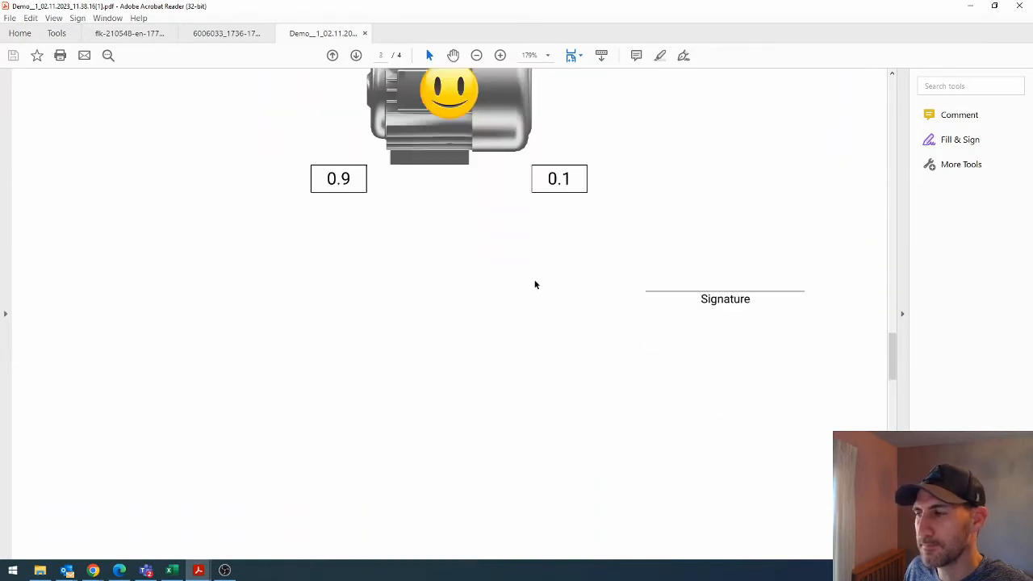
scroll("down", 3)
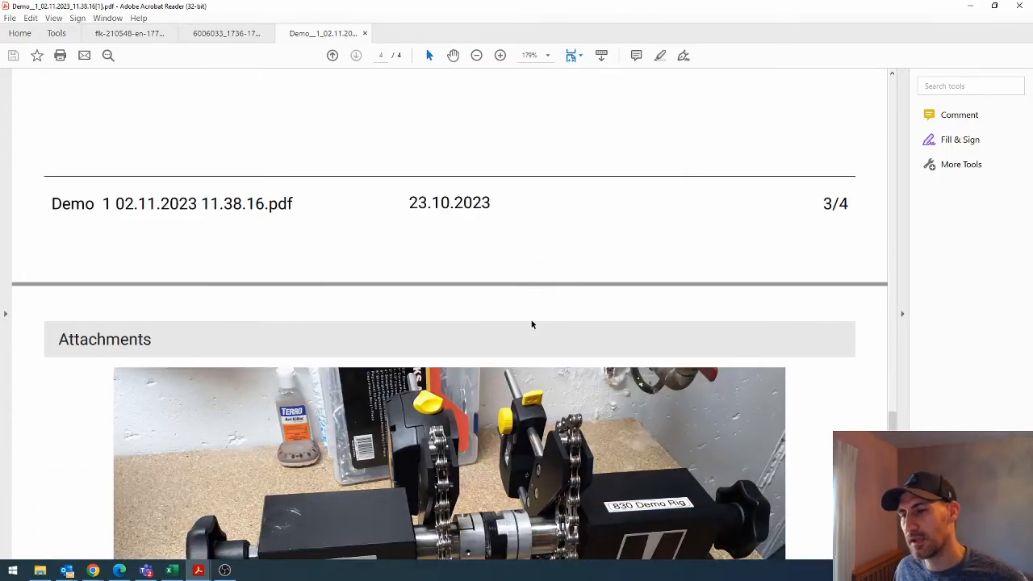
scroll("down", 3)
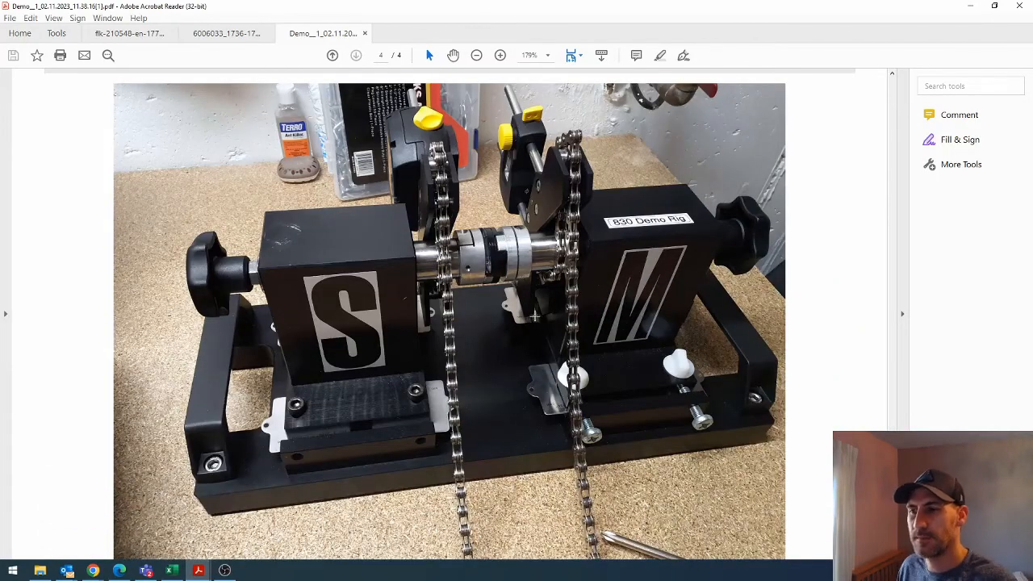
scroll("down", 3)
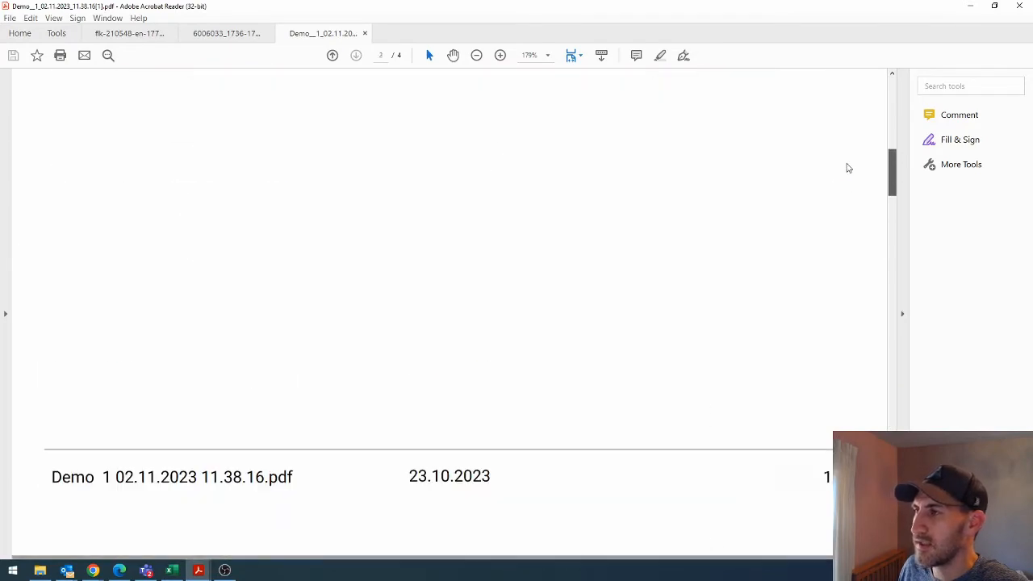
scroll("up", 3)
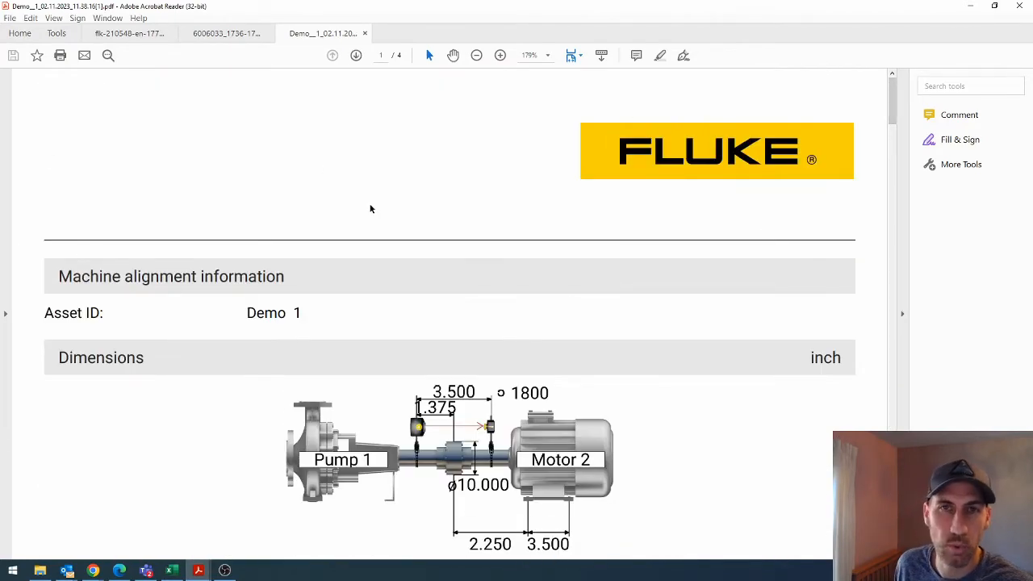